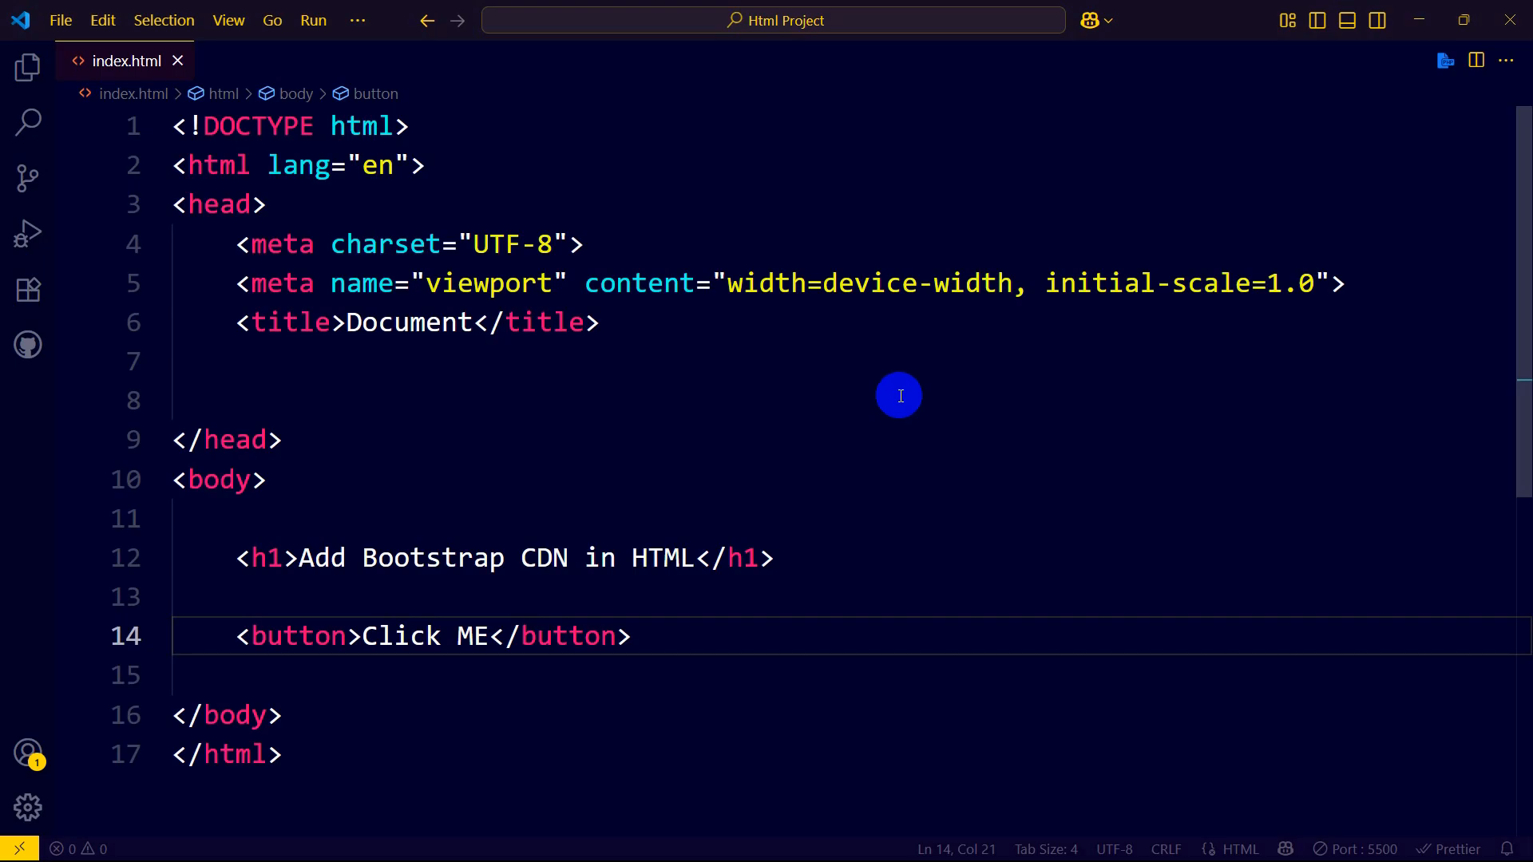
pyautogui.moveTo(894, 385)
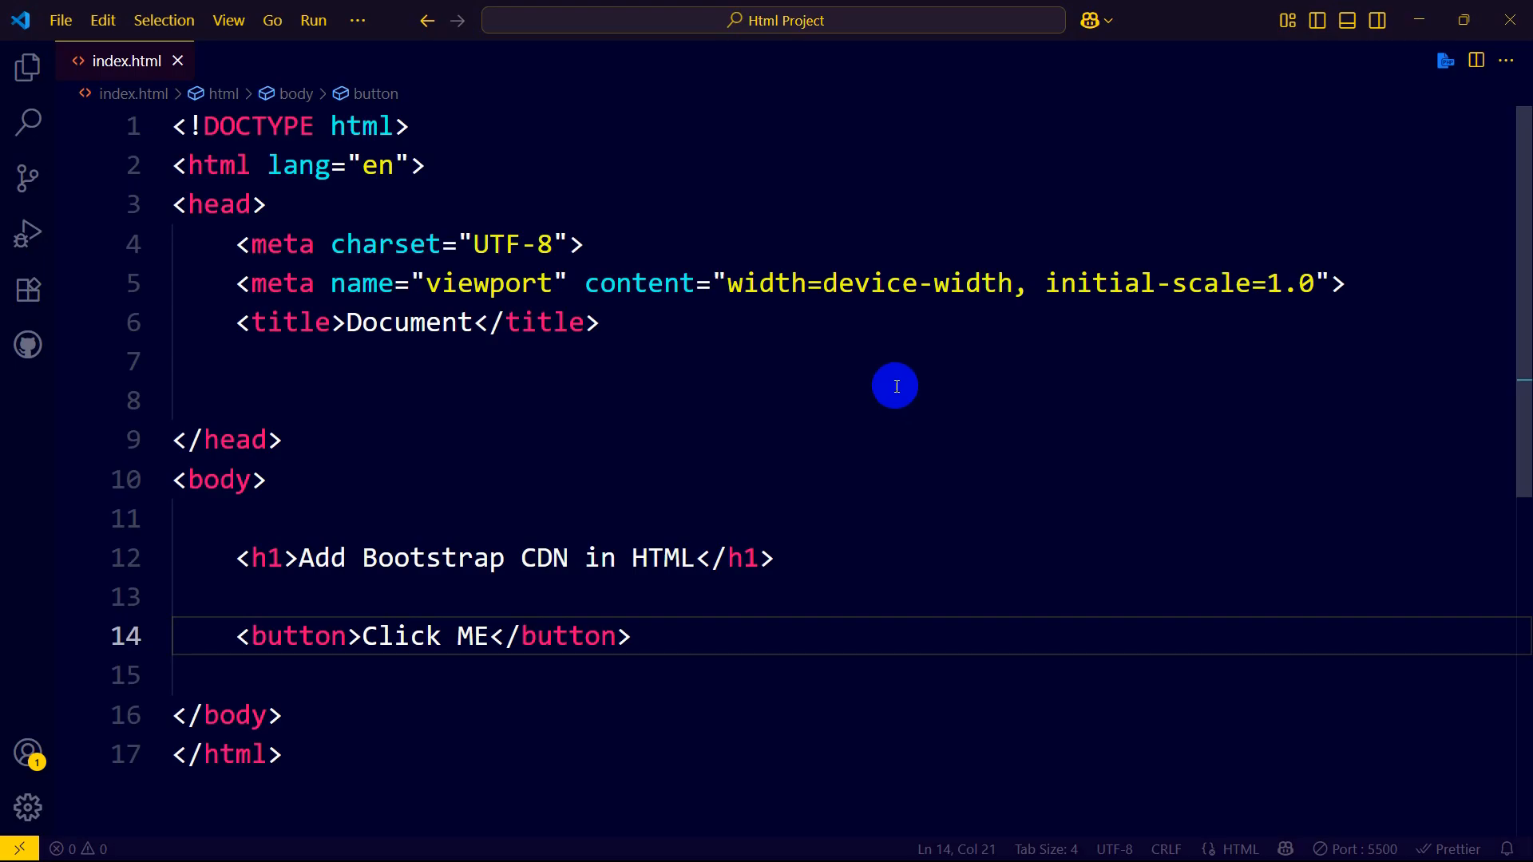
pyautogui.moveTo(635, 375)
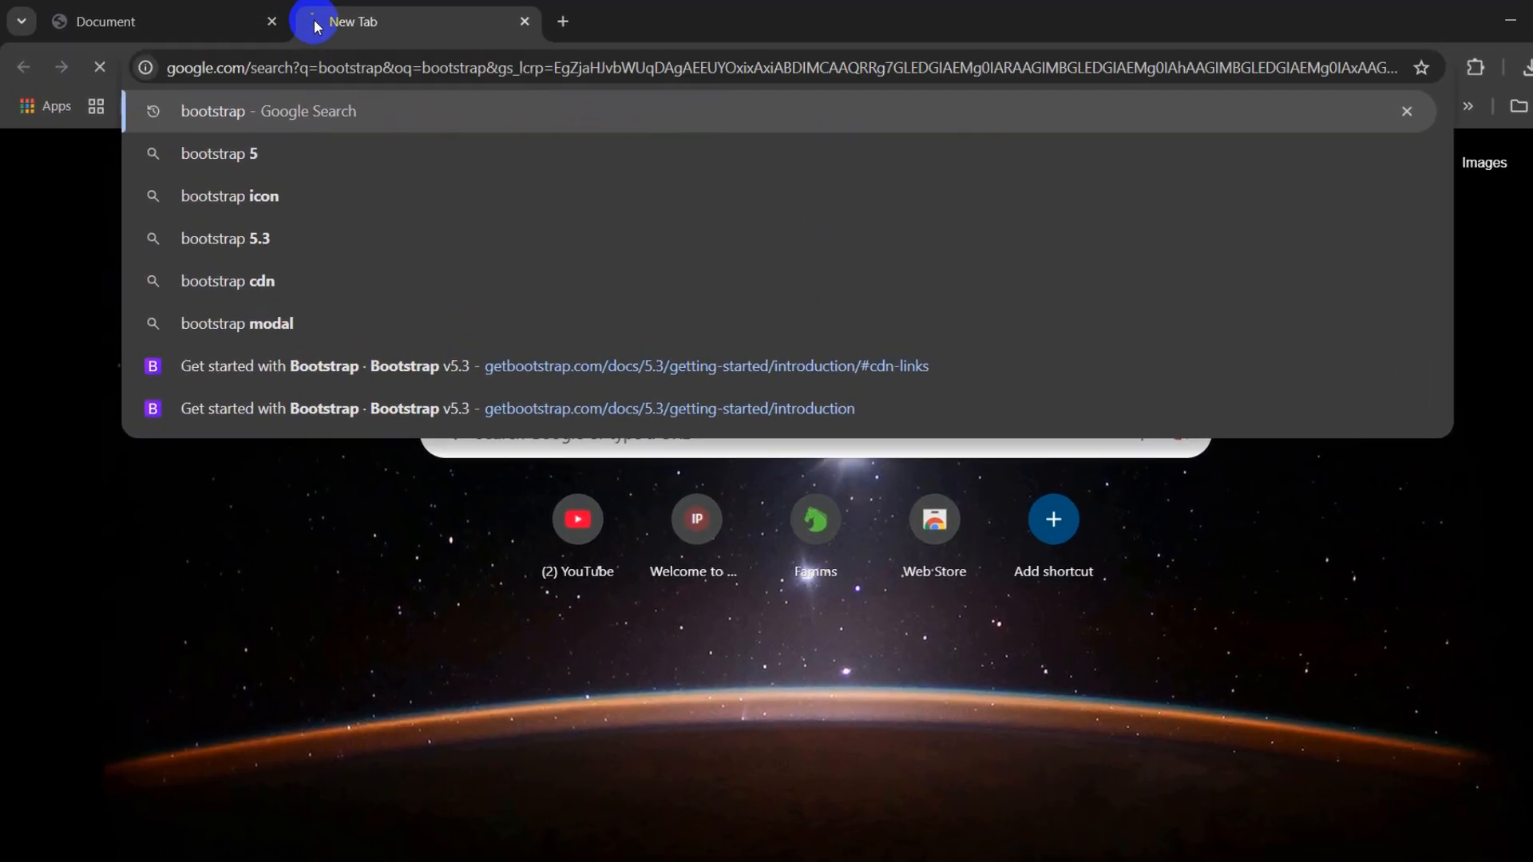
# Step: Open getbootstrap.com and scroll down to the version 5.3.7 Read the docs area
pyautogui.click(266, 110)
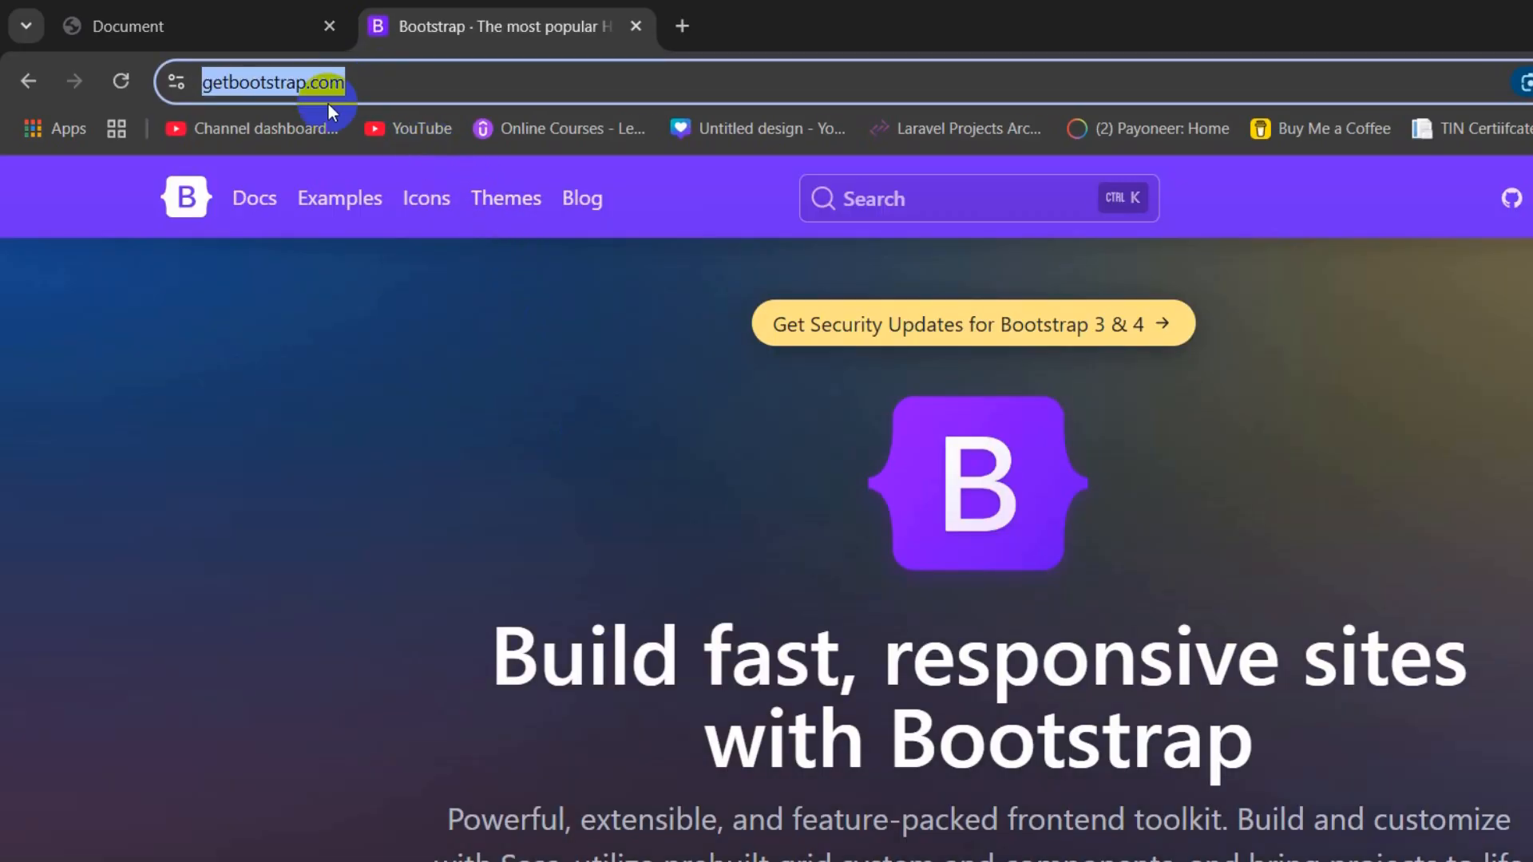
pyautogui.click(678, 384)
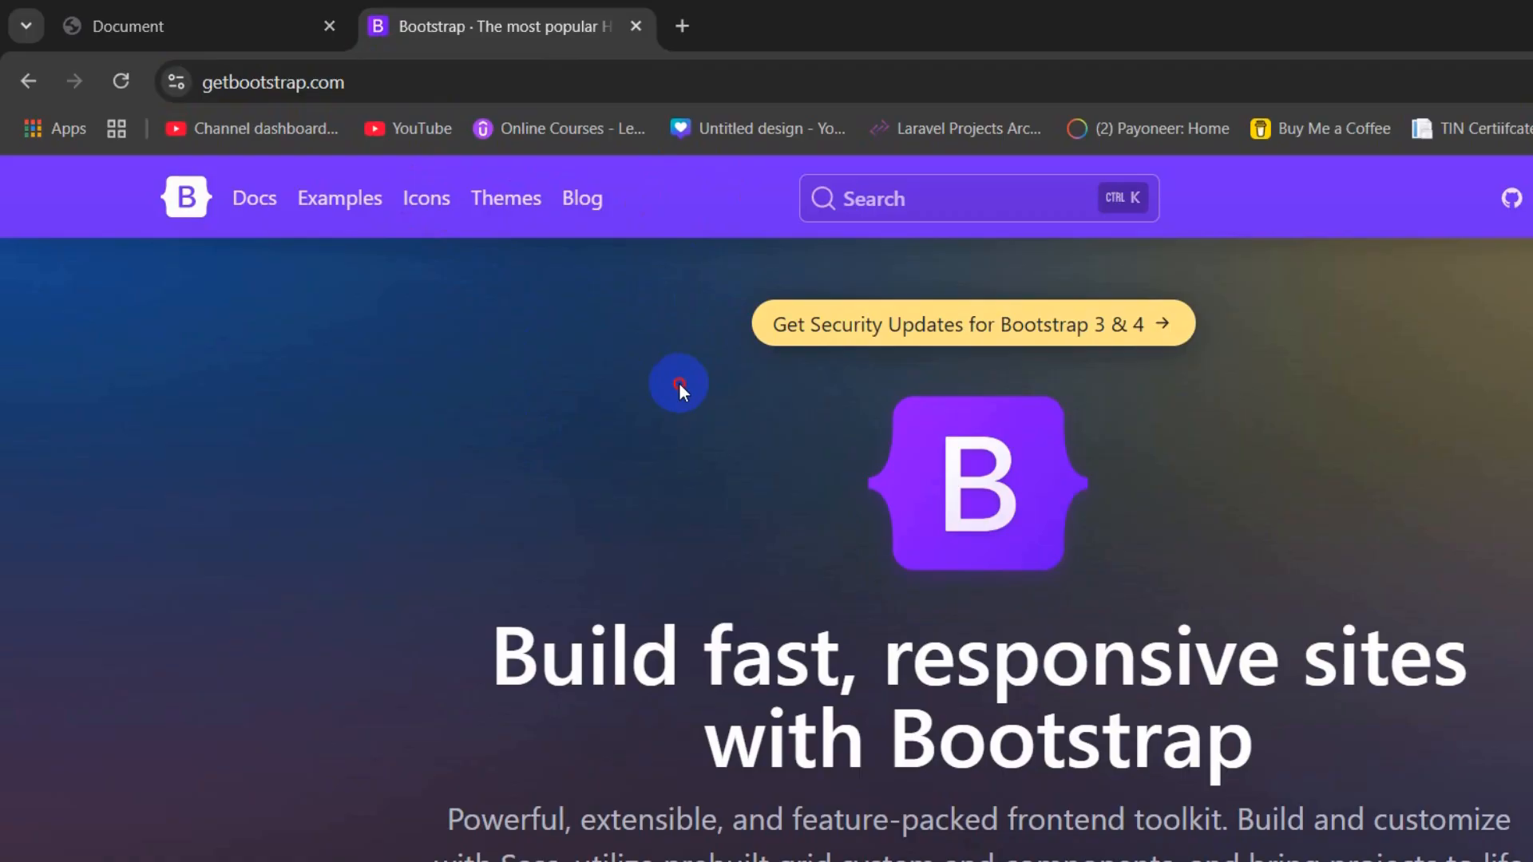
pyautogui.scroll(-3)
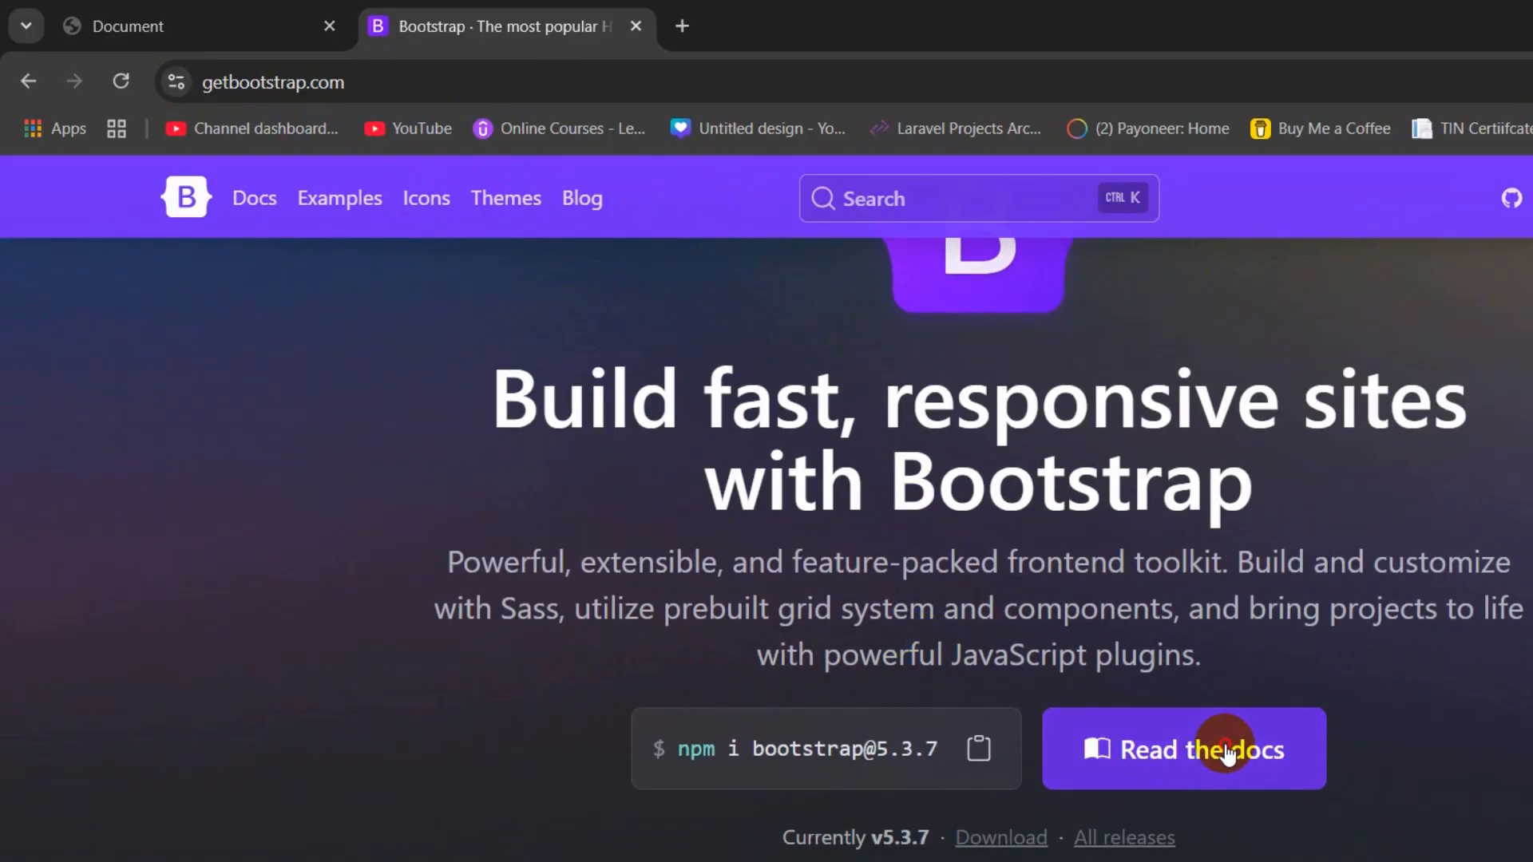
# Step: Open the Bootstrap docs and select the CDN stylesheet <link> tag from the quick-start example
pyautogui.click(1184, 749)
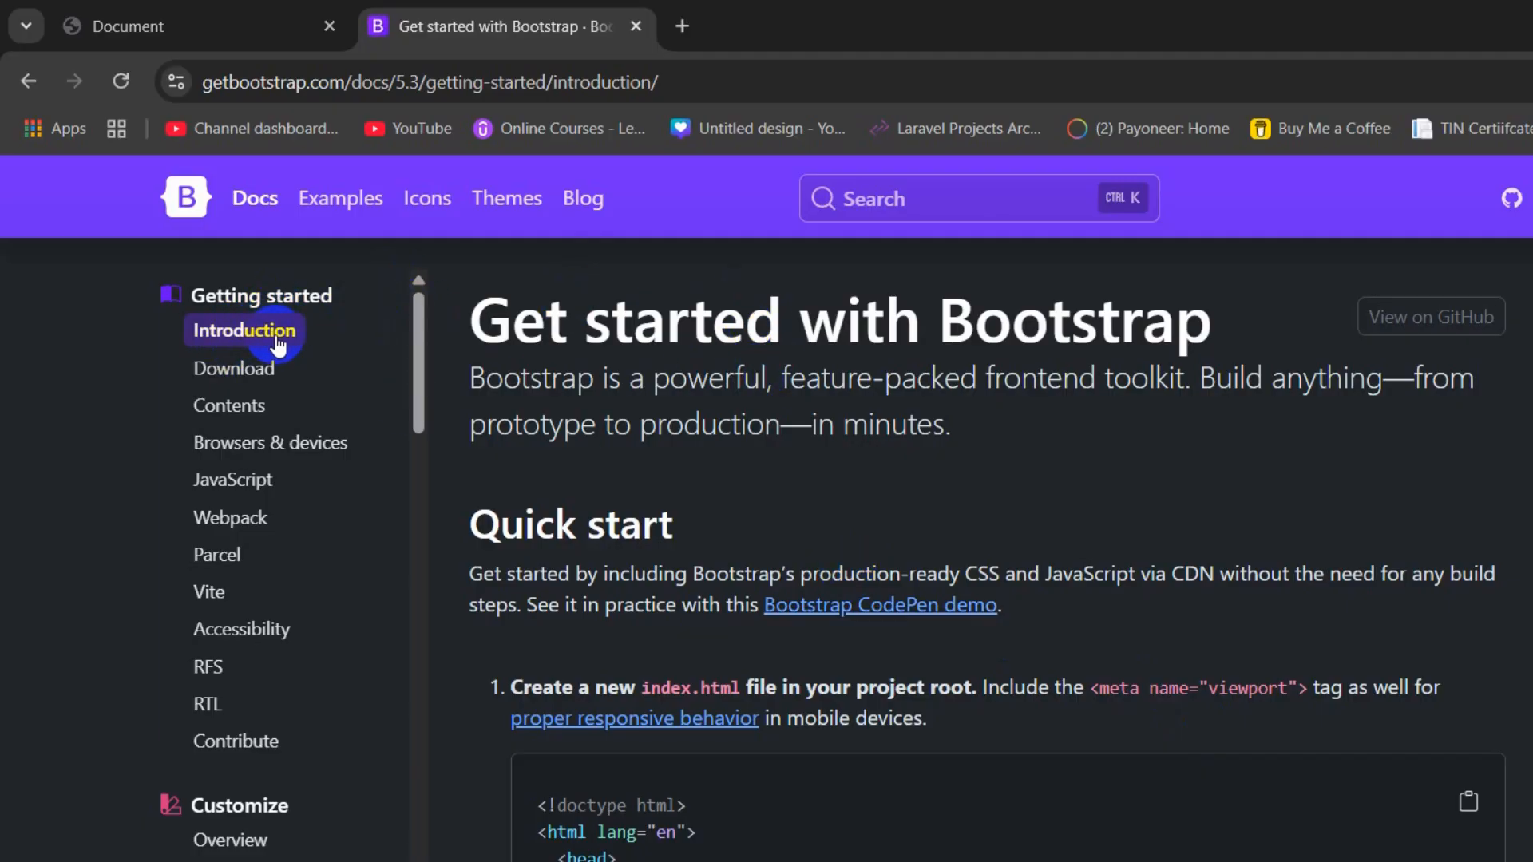
pyautogui.moveTo(1027, 477)
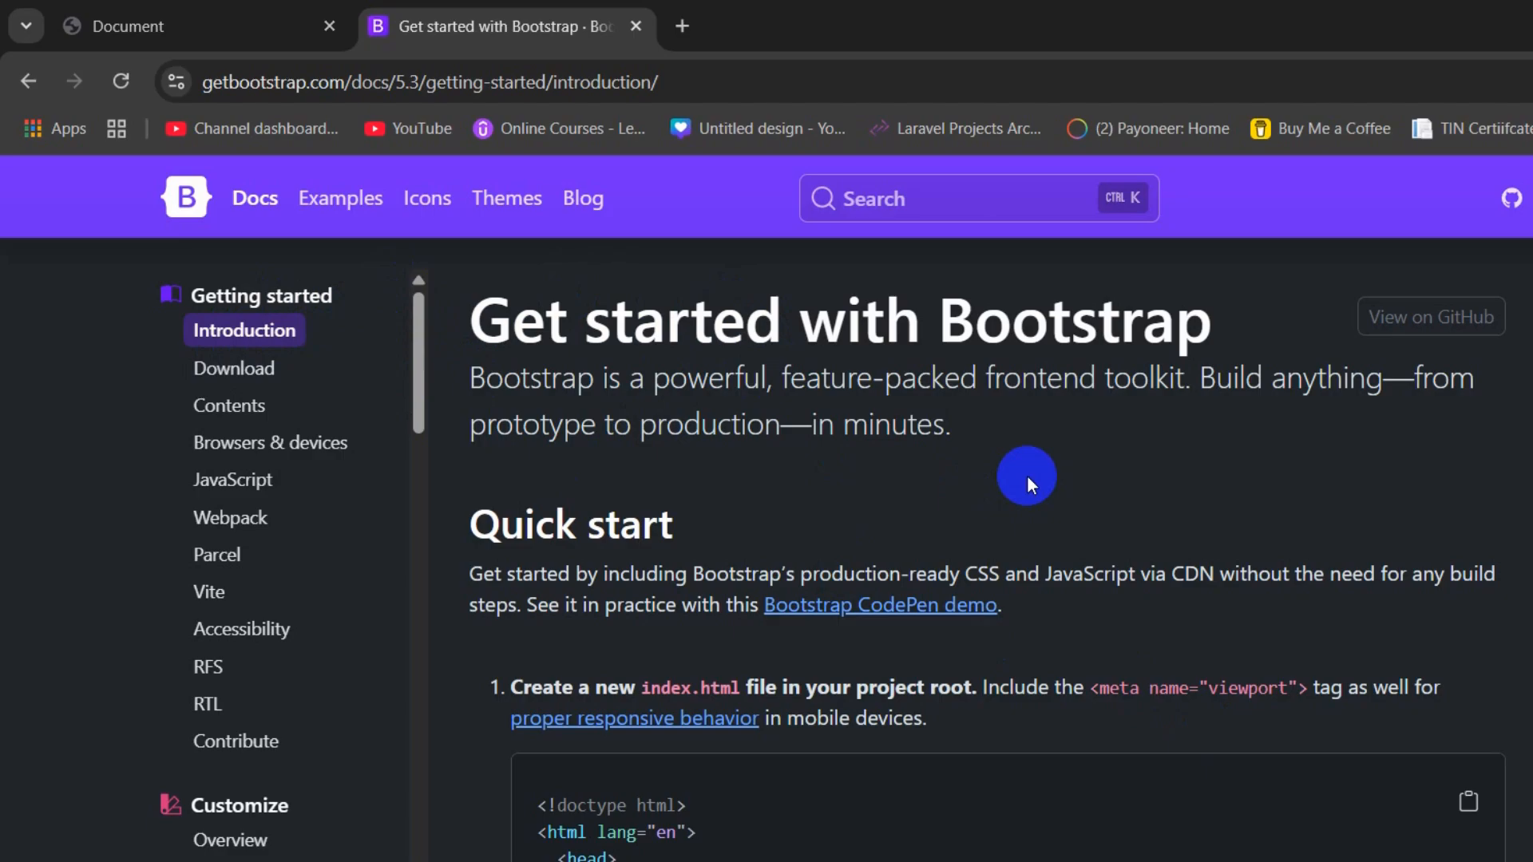
pyautogui.scroll(-3)
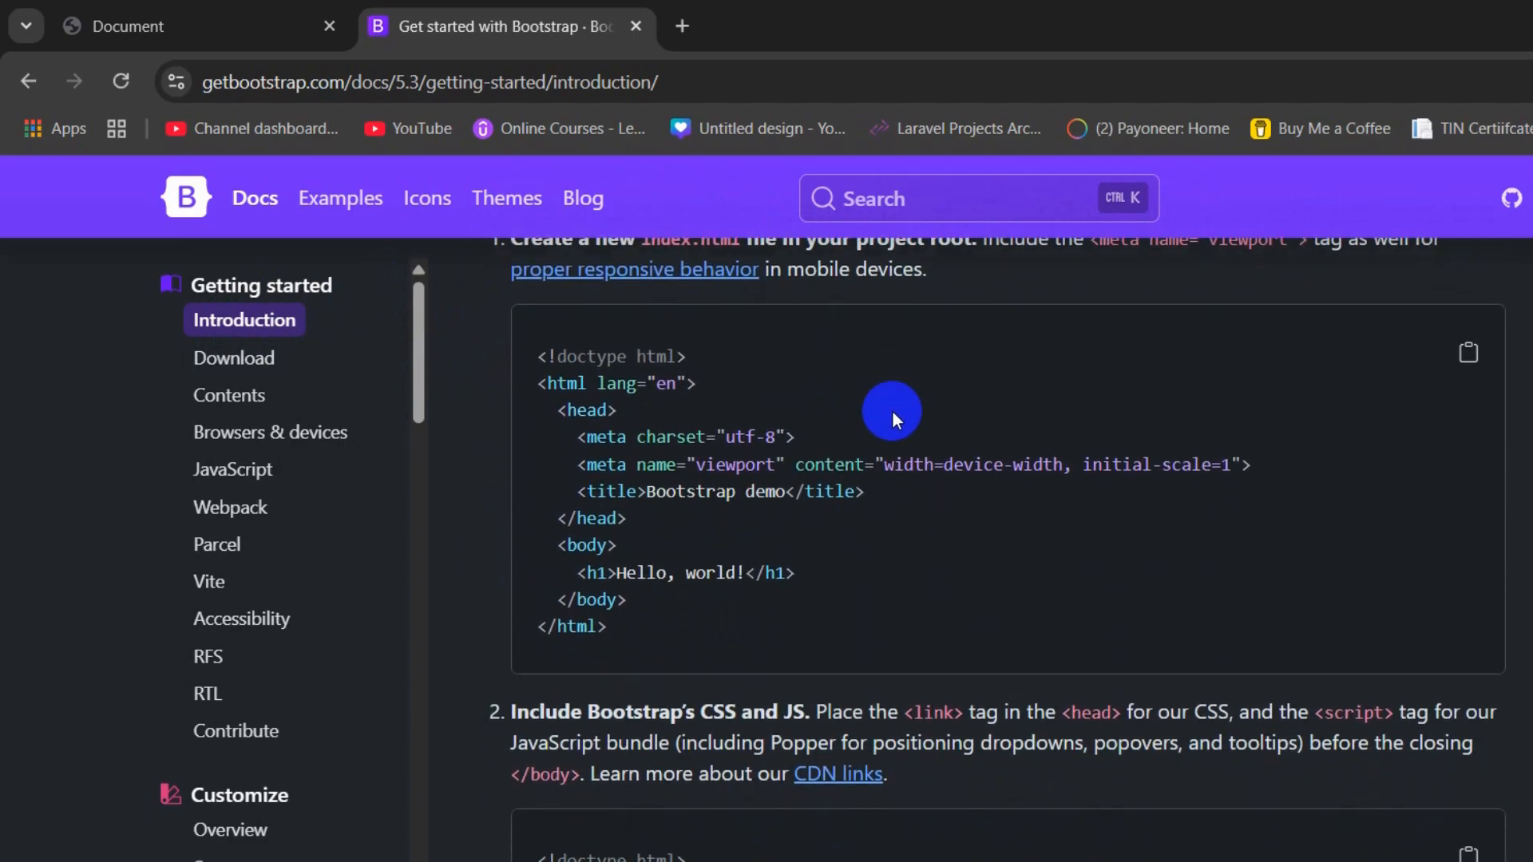
pyautogui.scroll(-3)
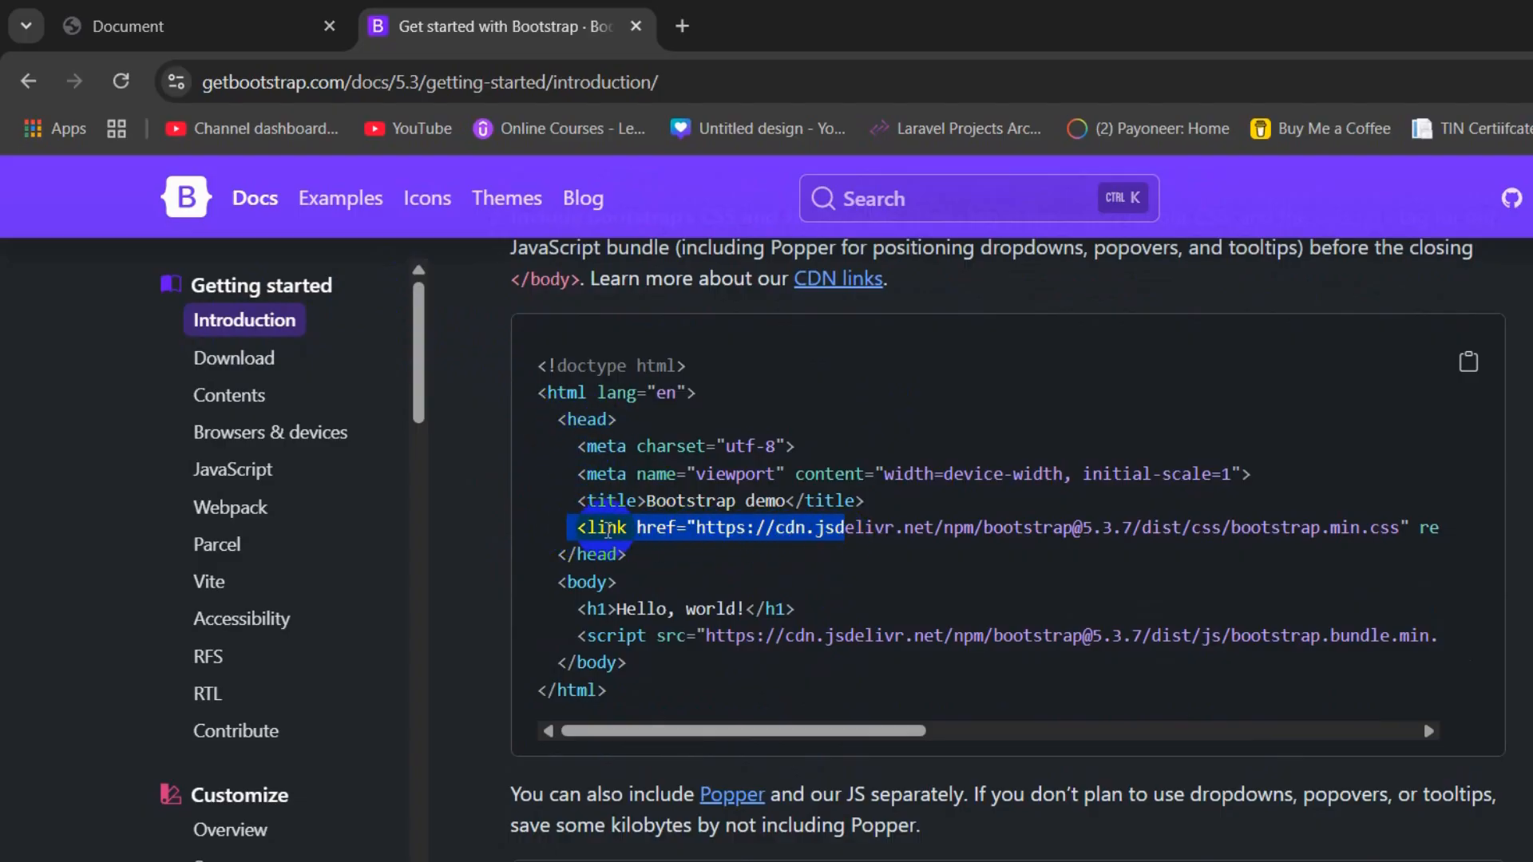
pyautogui.click(575, 527)
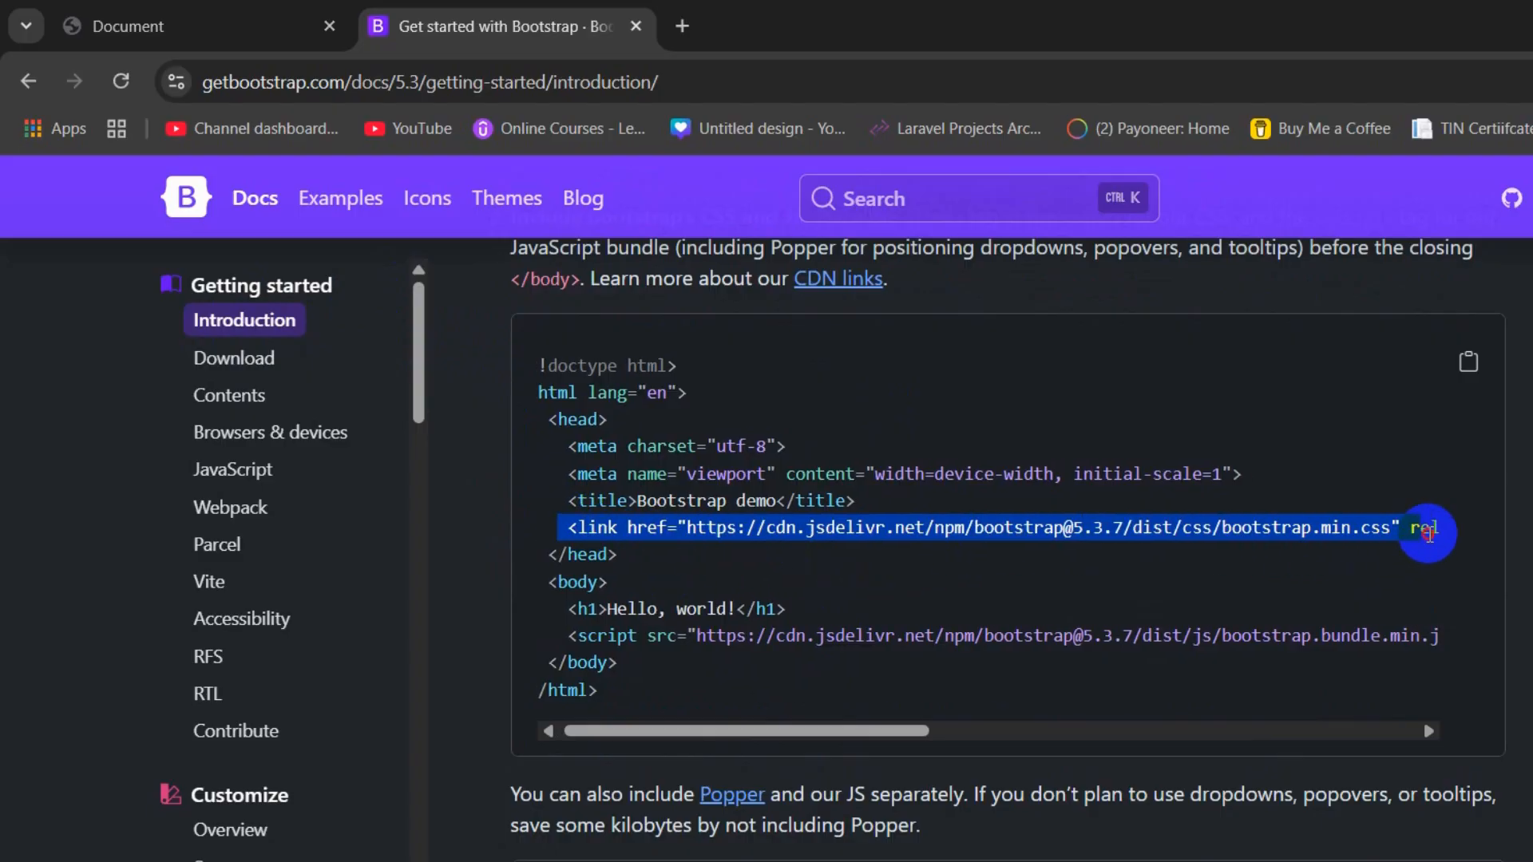
pyautogui.hscroll(3)
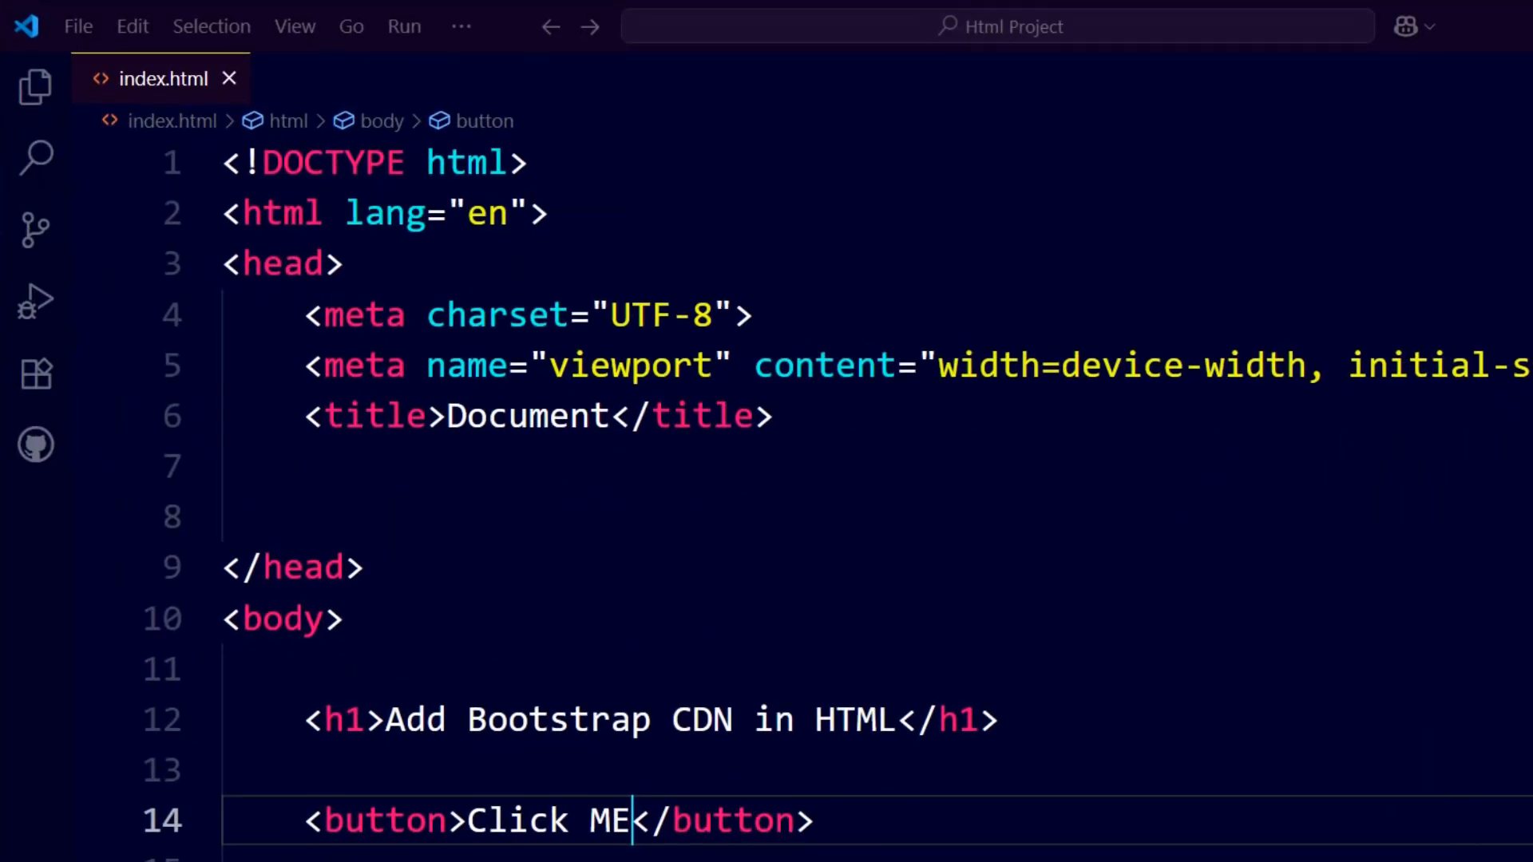
# Step: Insert the Bootstrap 5.3.7 CSS link in <head> and the bundle script before </body>
pyautogui.click(404, 465)
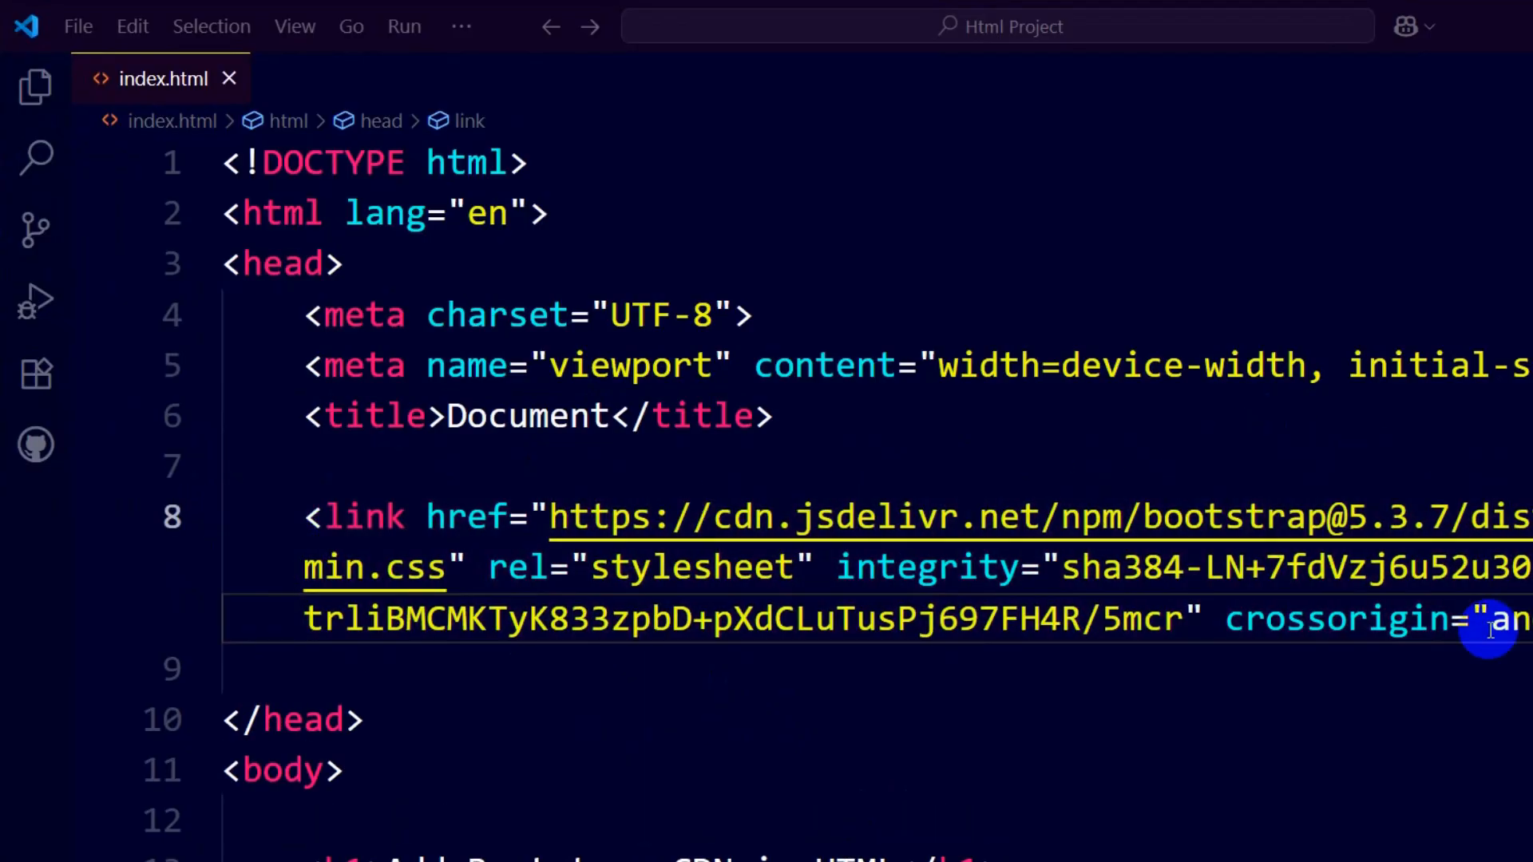
pyautogui.scroll(-3)
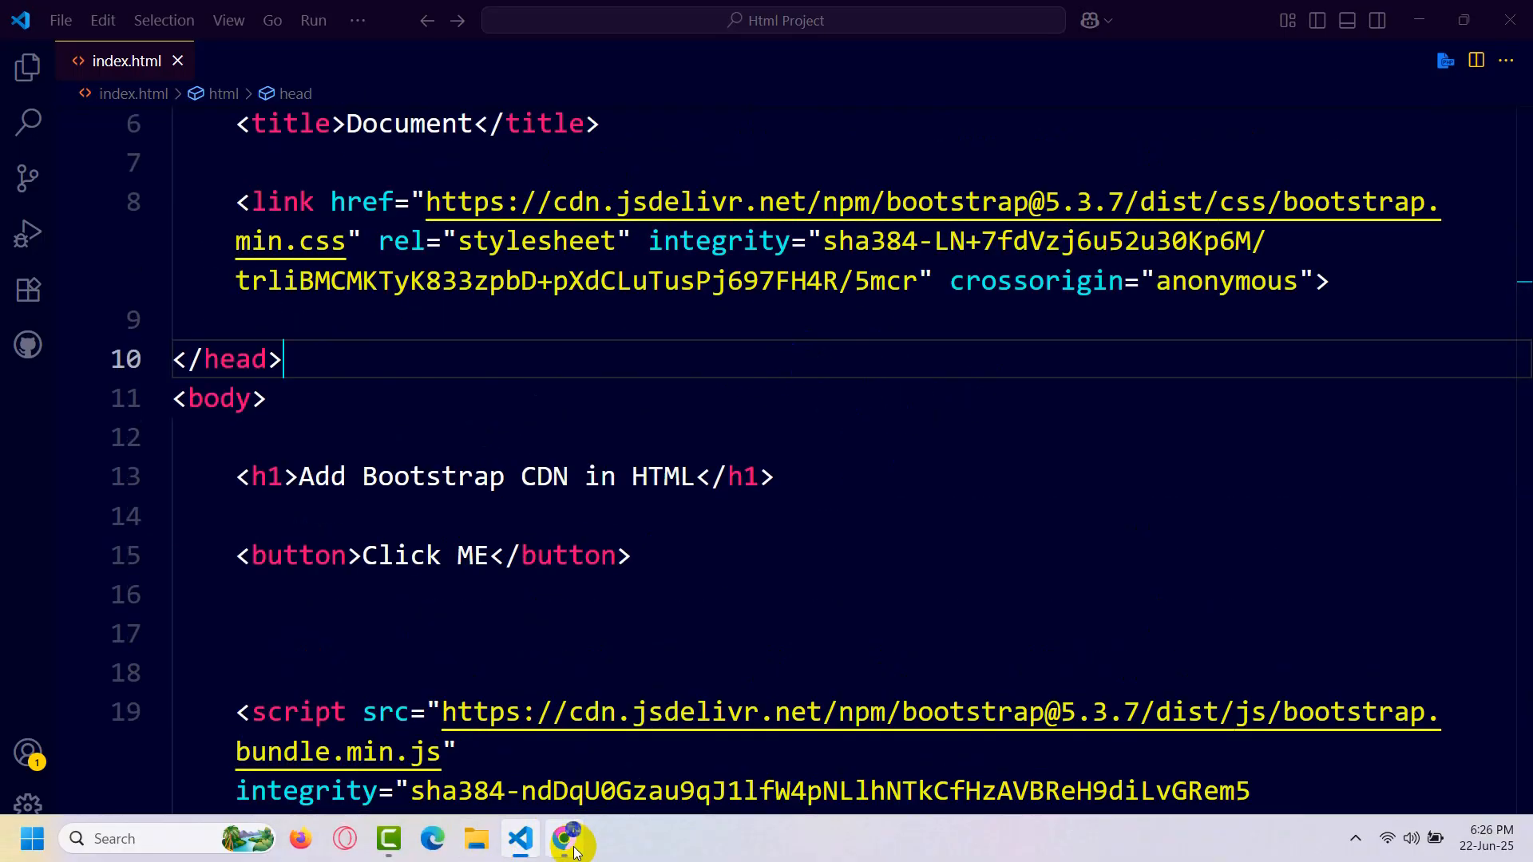
# Step: Reload index.html in Chrome to see Bootstrap styling on the heading and button
pyautogui.click(571, 839)
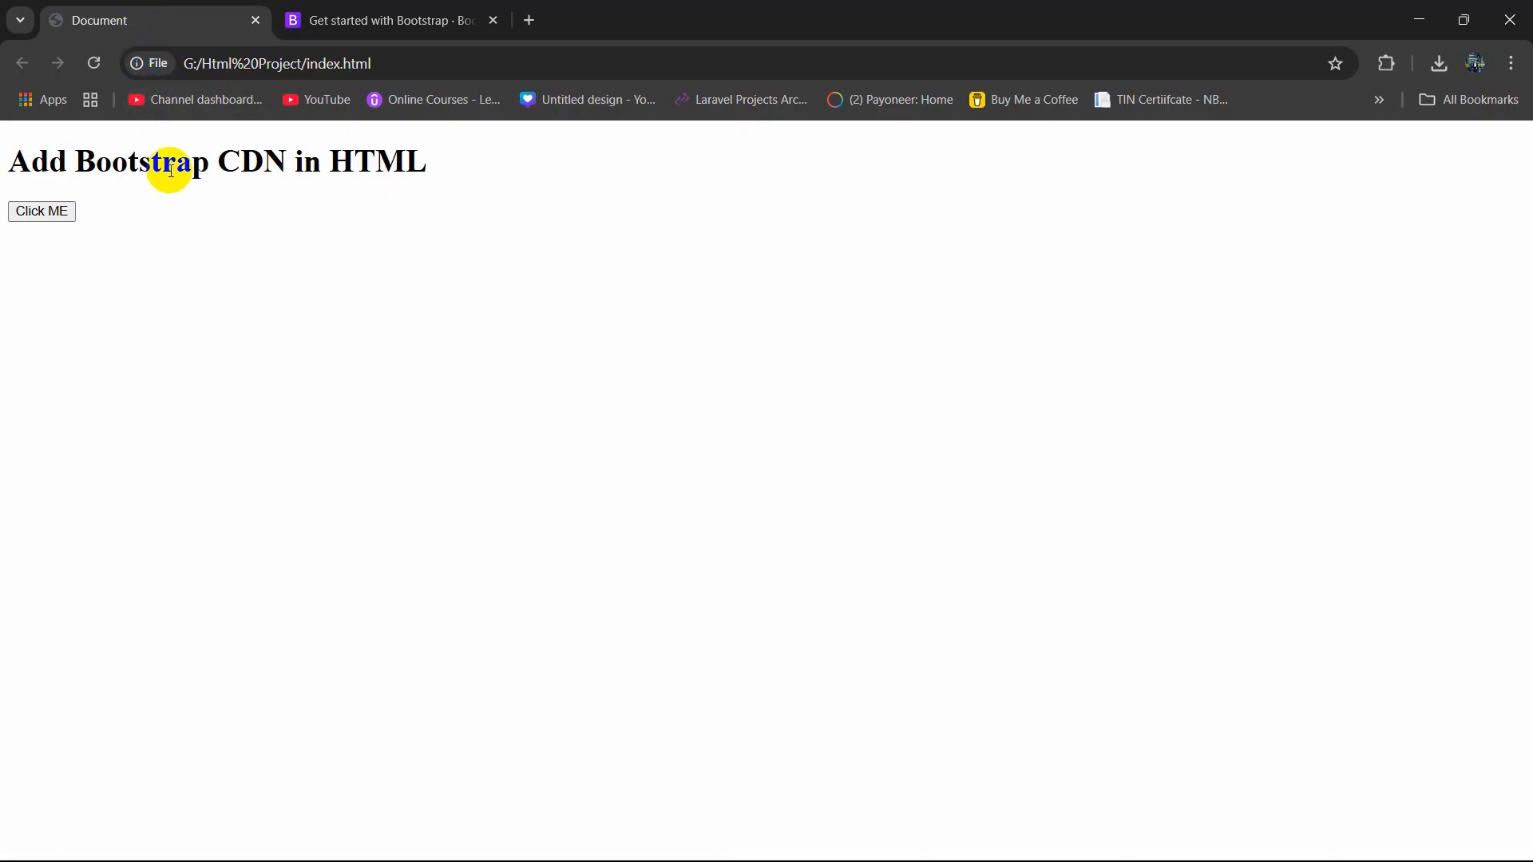
pyautogui.click(94, 64)
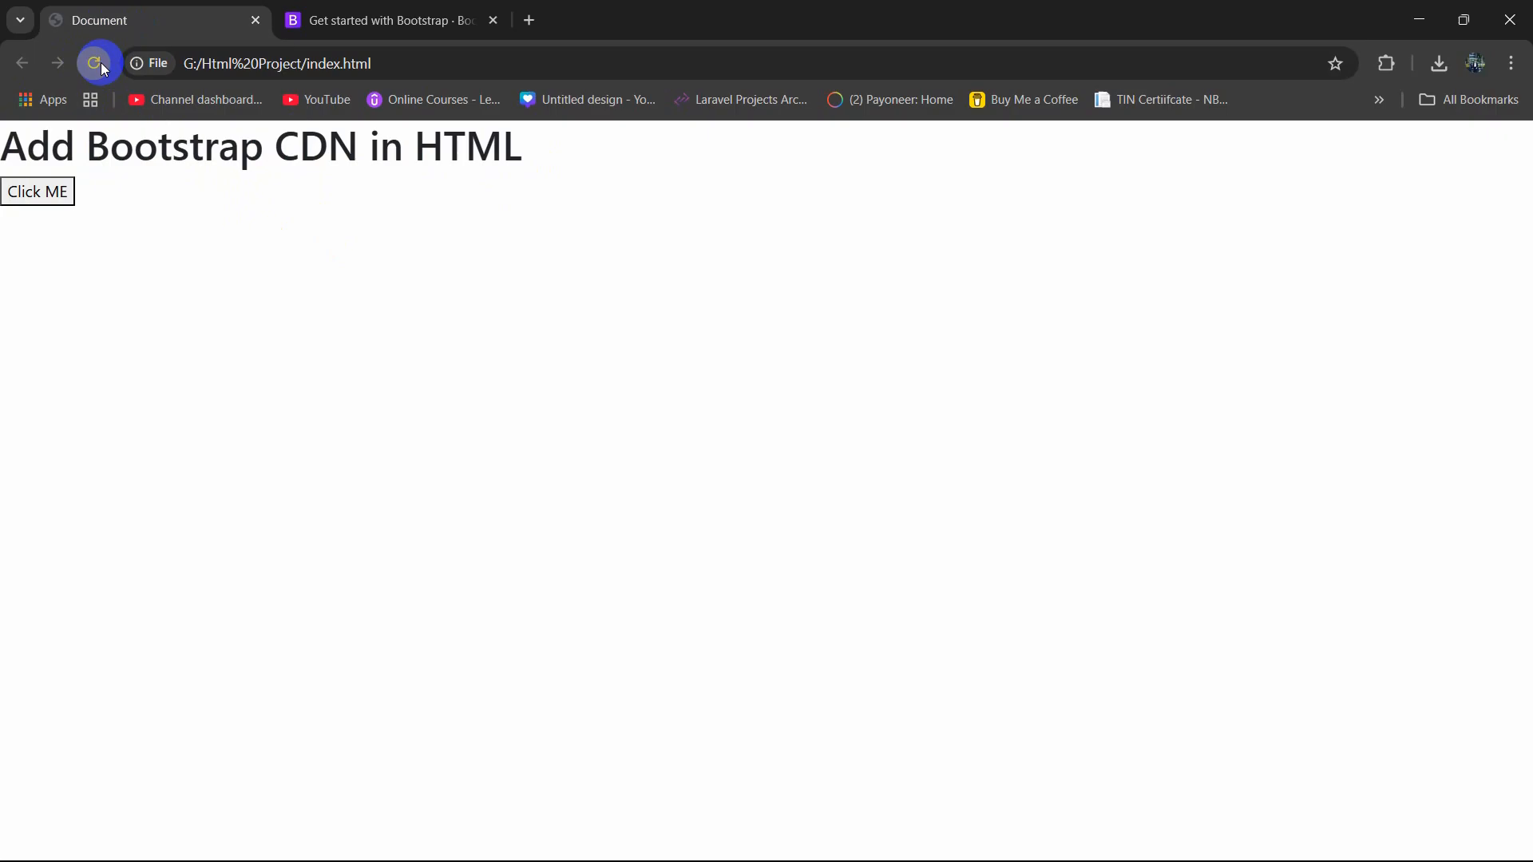
pyautogui.moveTo(222, 218)
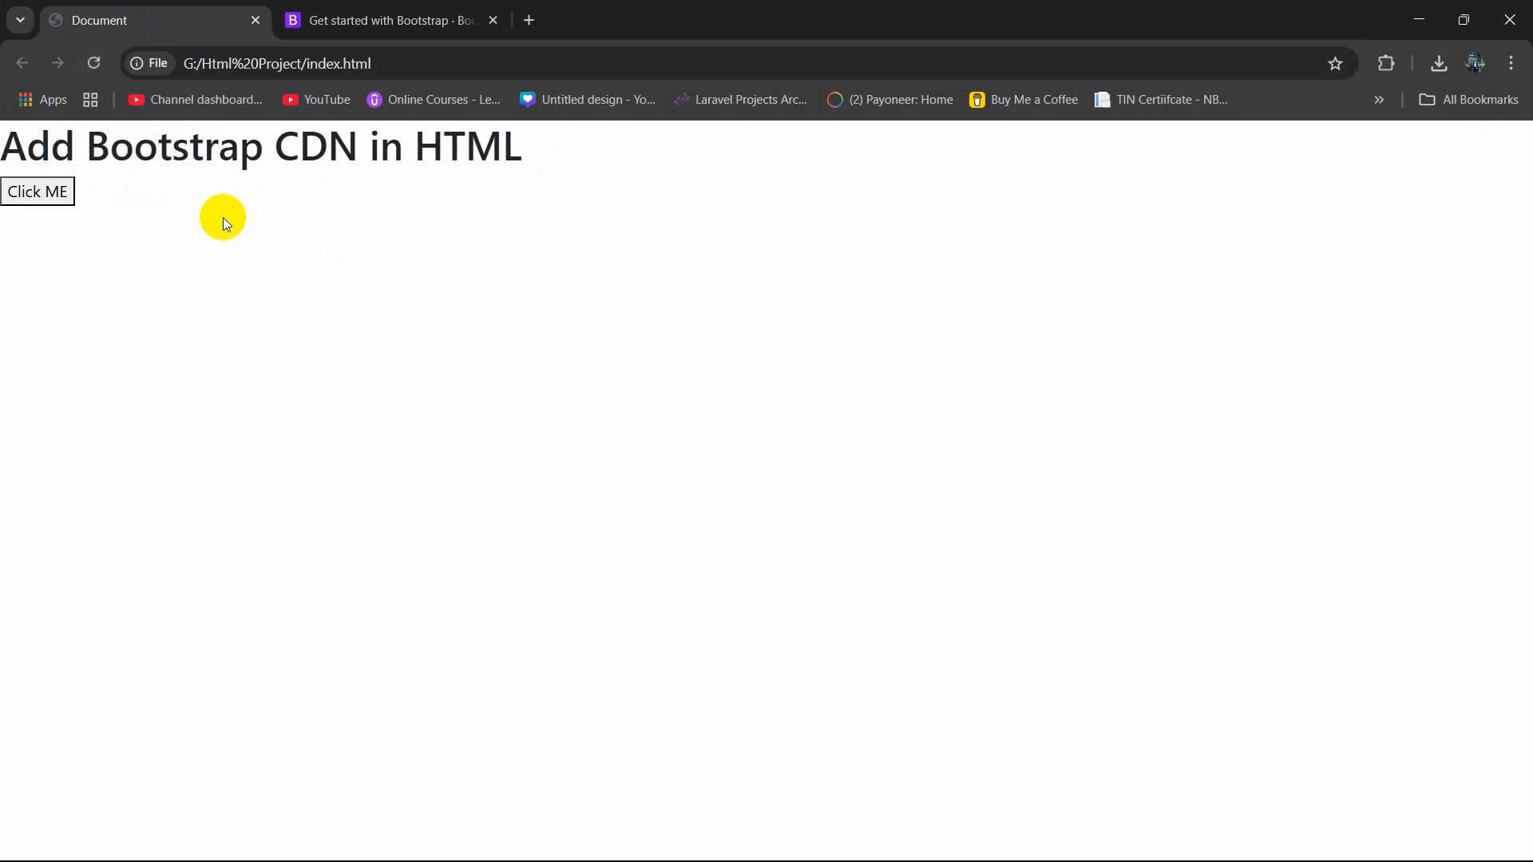
pyautogui.moveTo(38, 191)
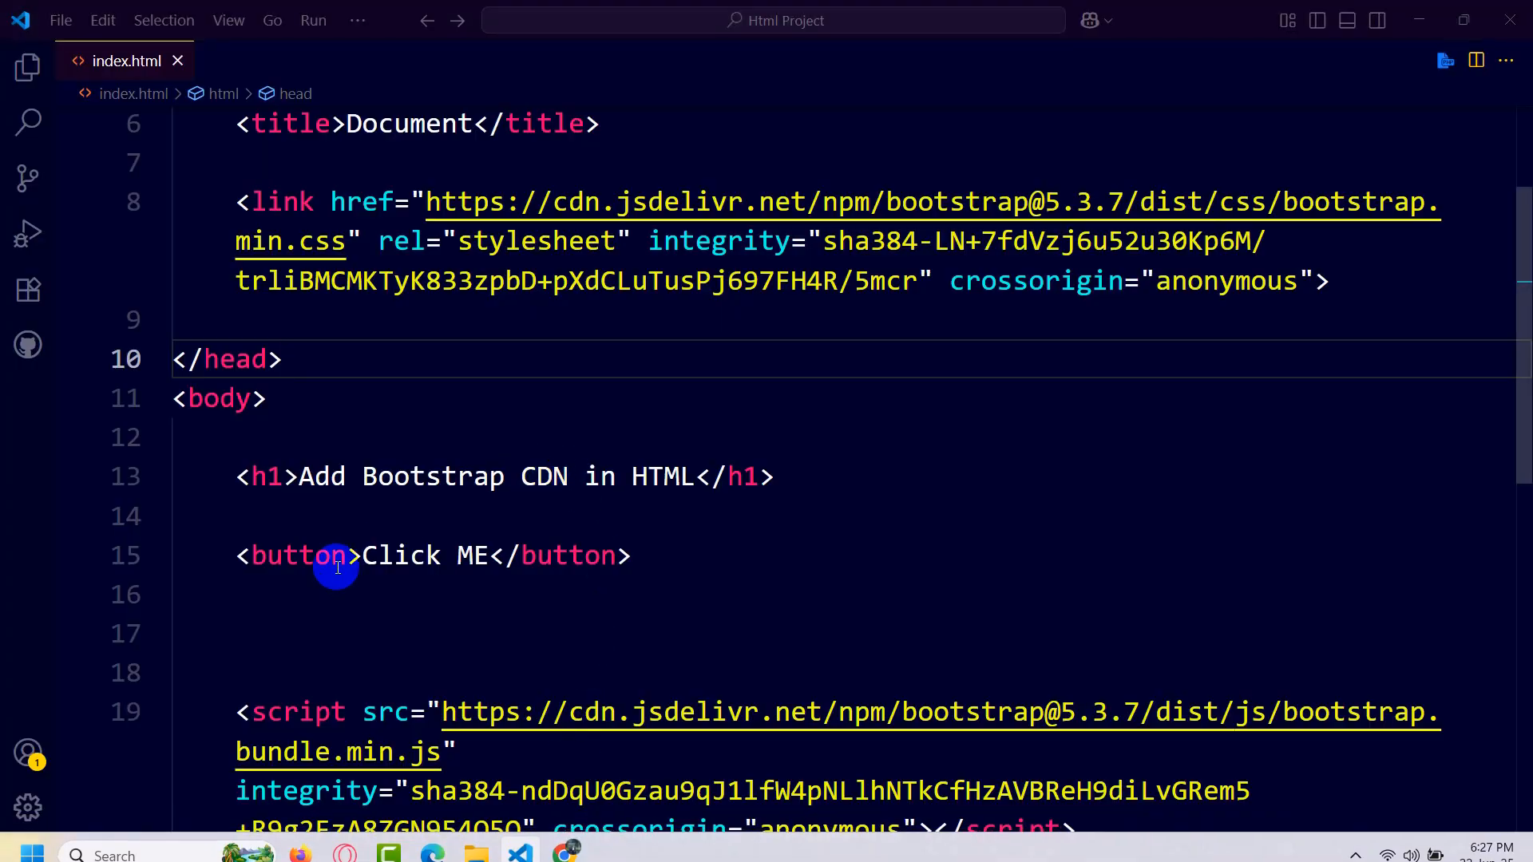
# Step: Add class="btn btn-danger" to the Click ME <button> tag and save
pyautogui.write('class="')
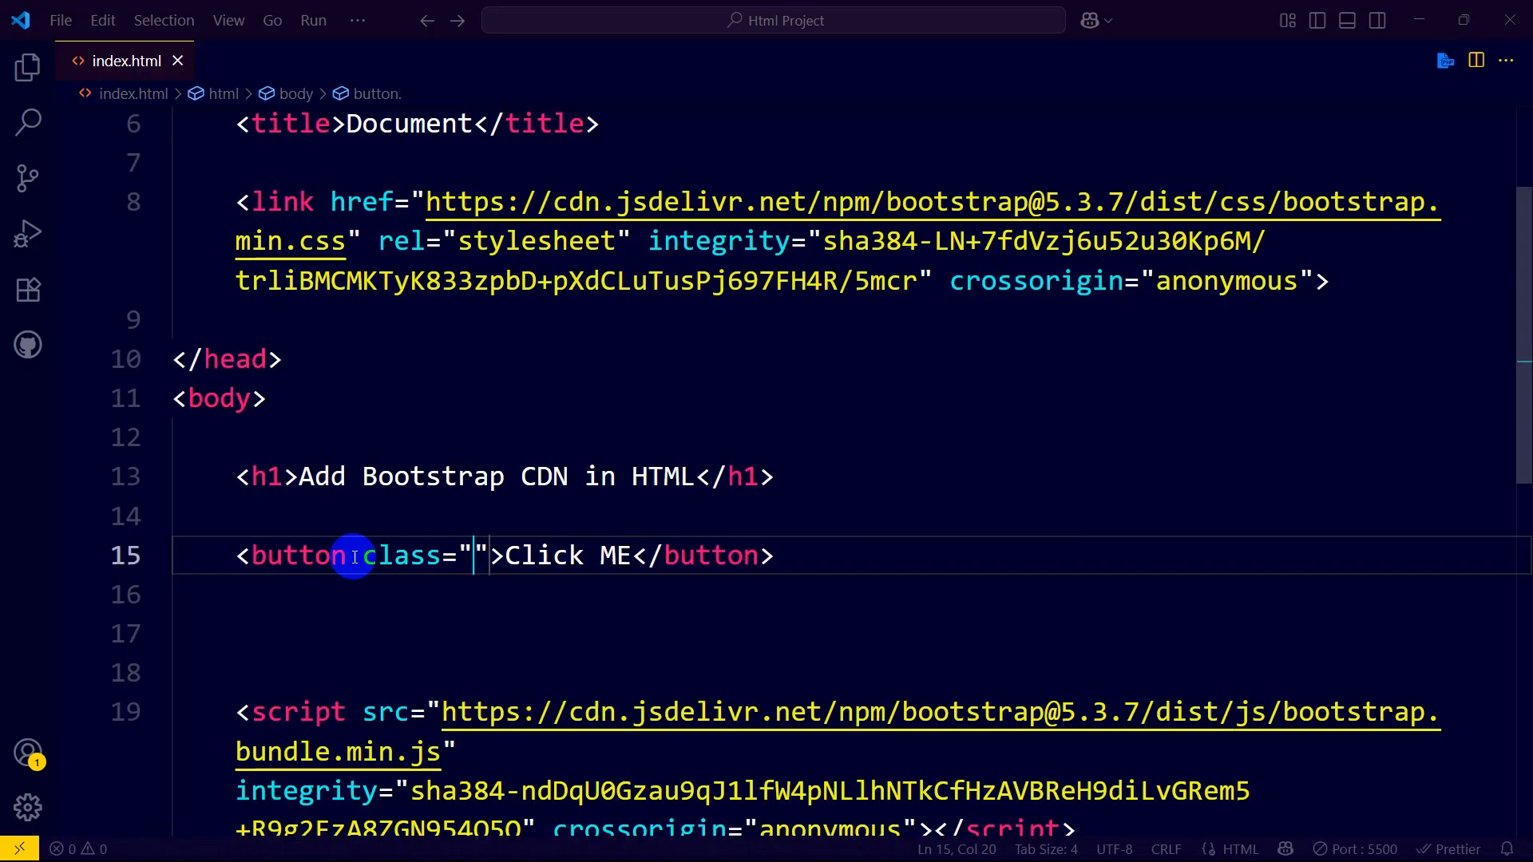
pyautogui.write('btn btn-danger')
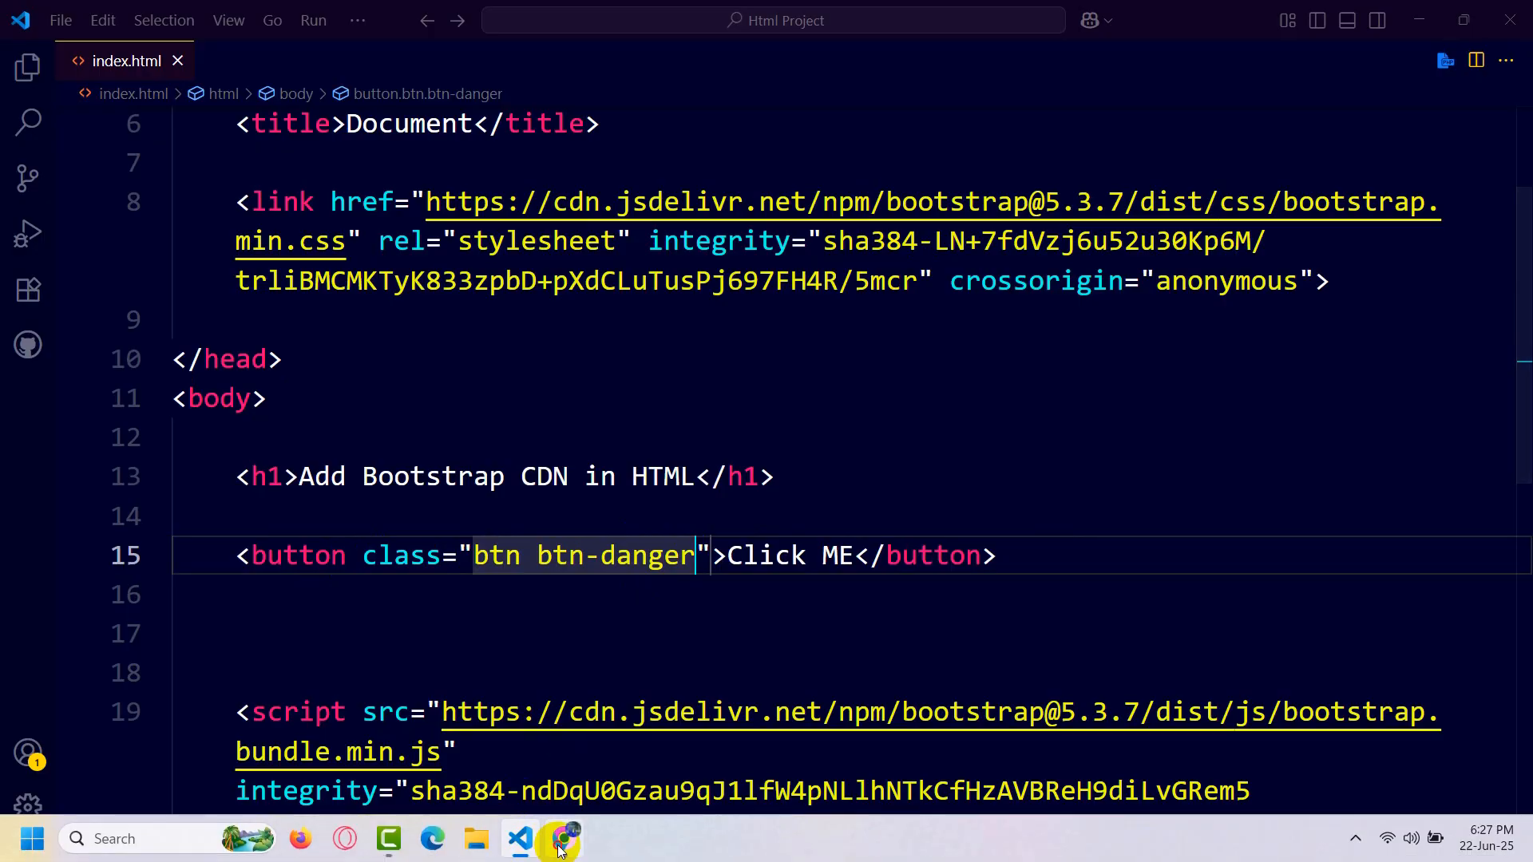
# Step: View the red Click ME danger button in Chrome, then go back to VS Code
pyautogui.click(561, 838)
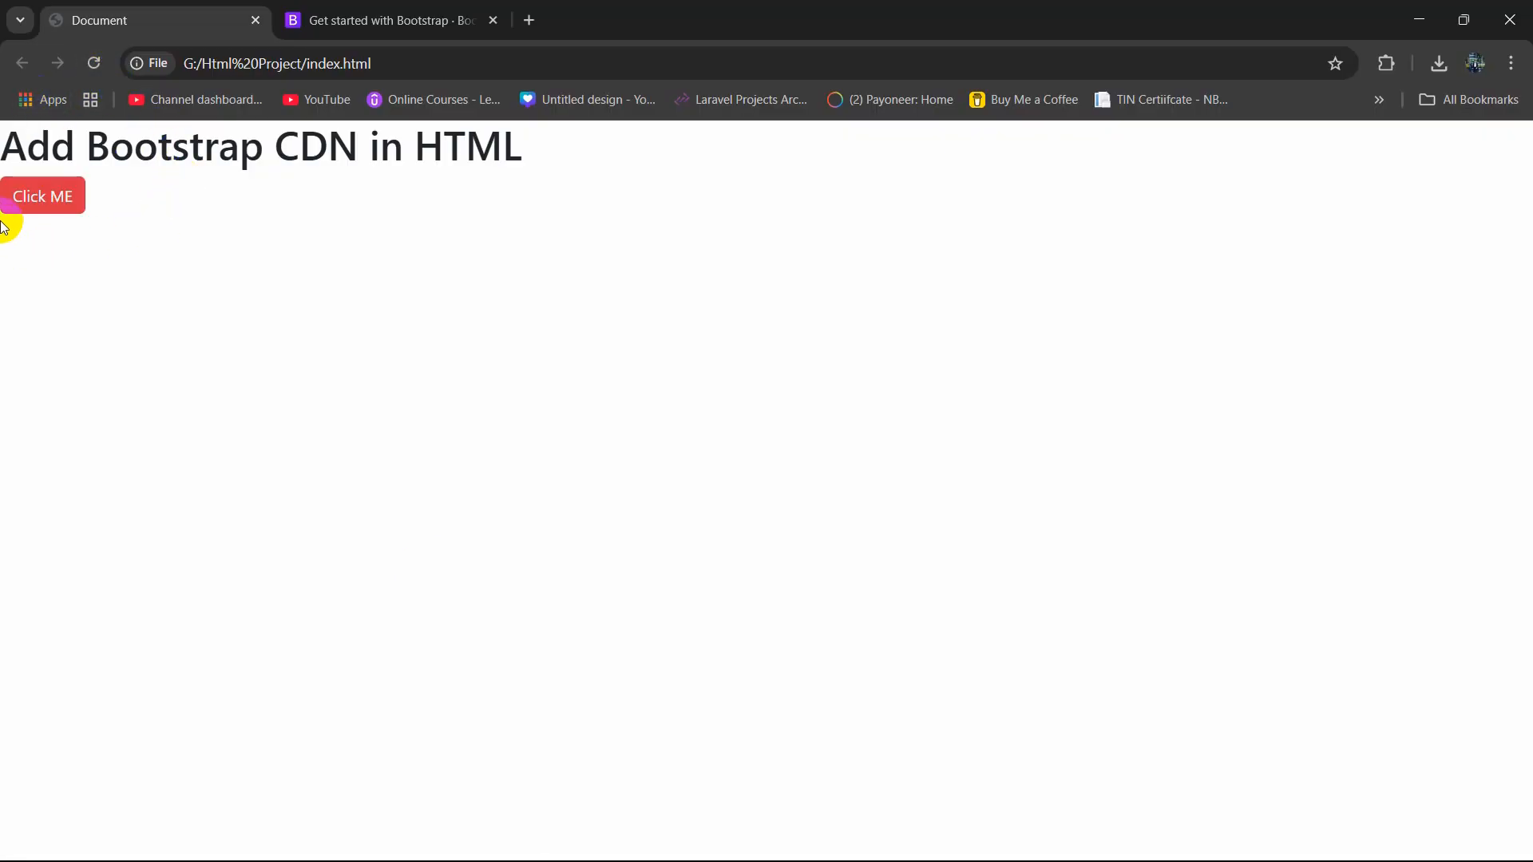
pyautogui.moveTo(175, 229)
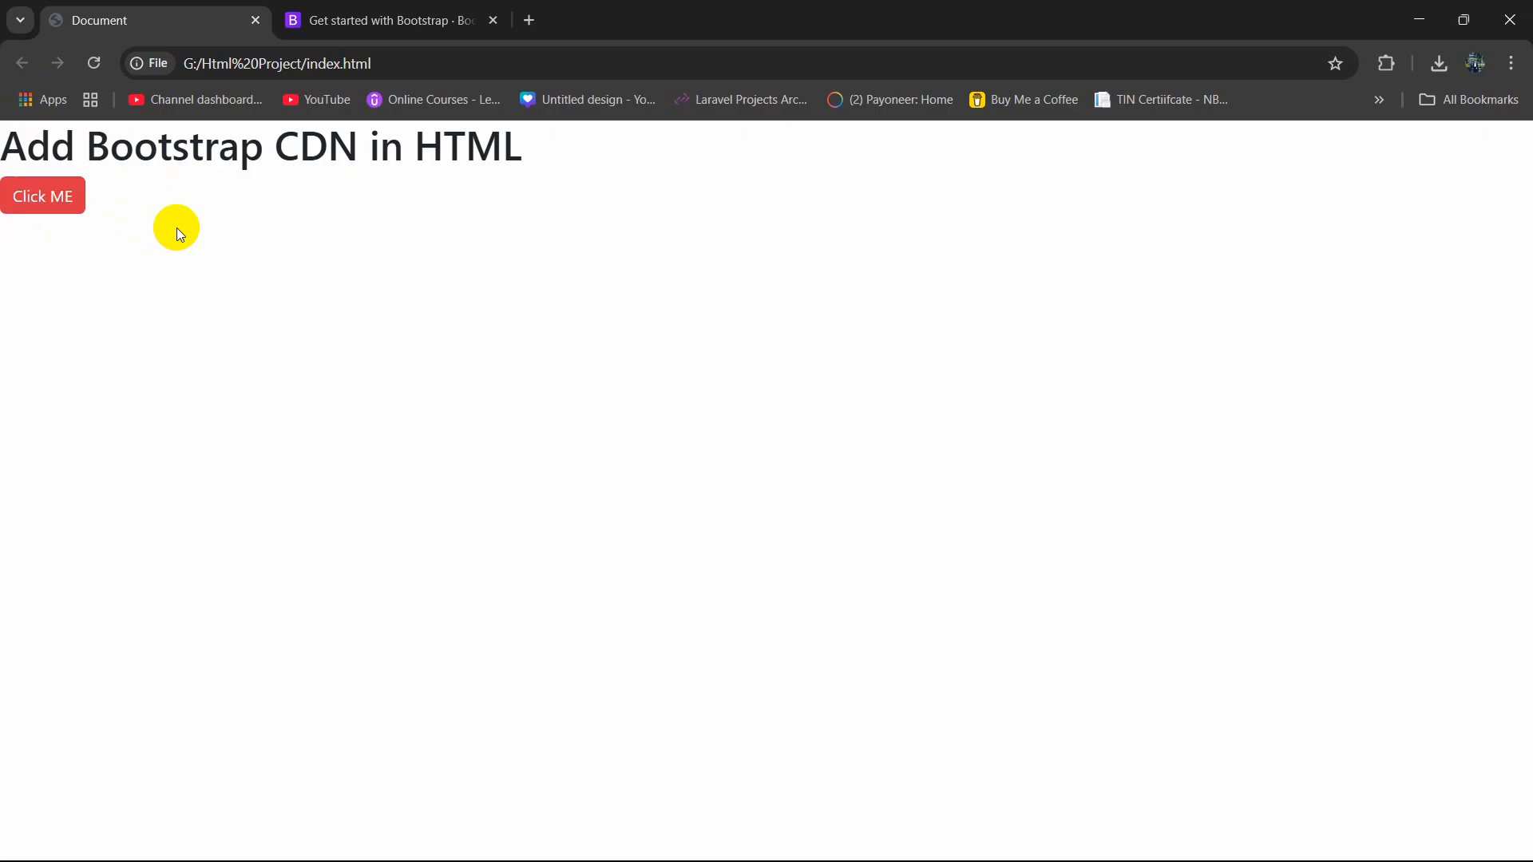
pyautogui.moveTo(276, 269)
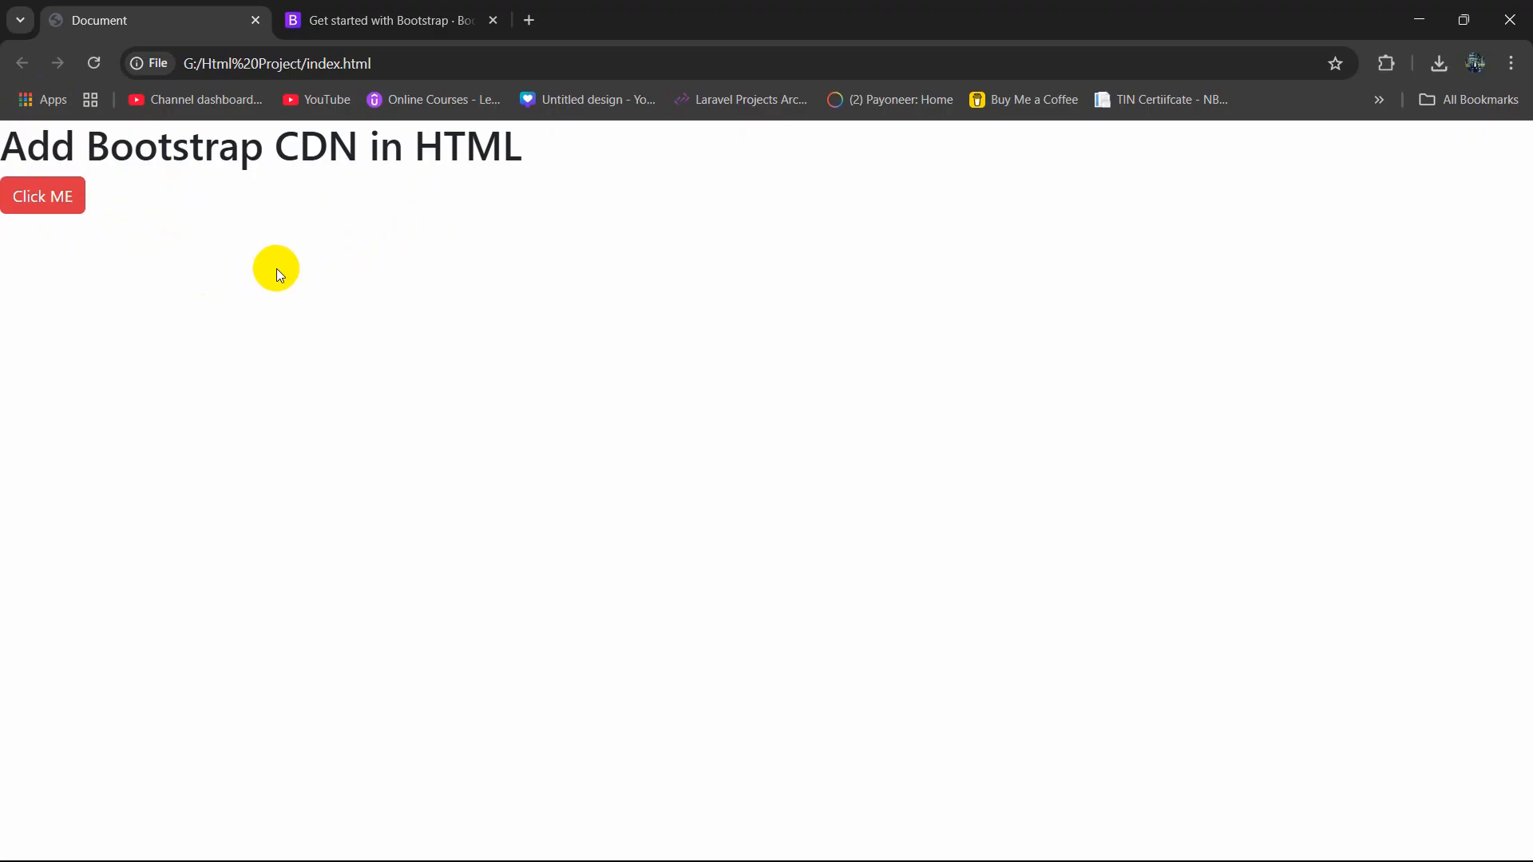
pyautogui.moveTo(535, 824)
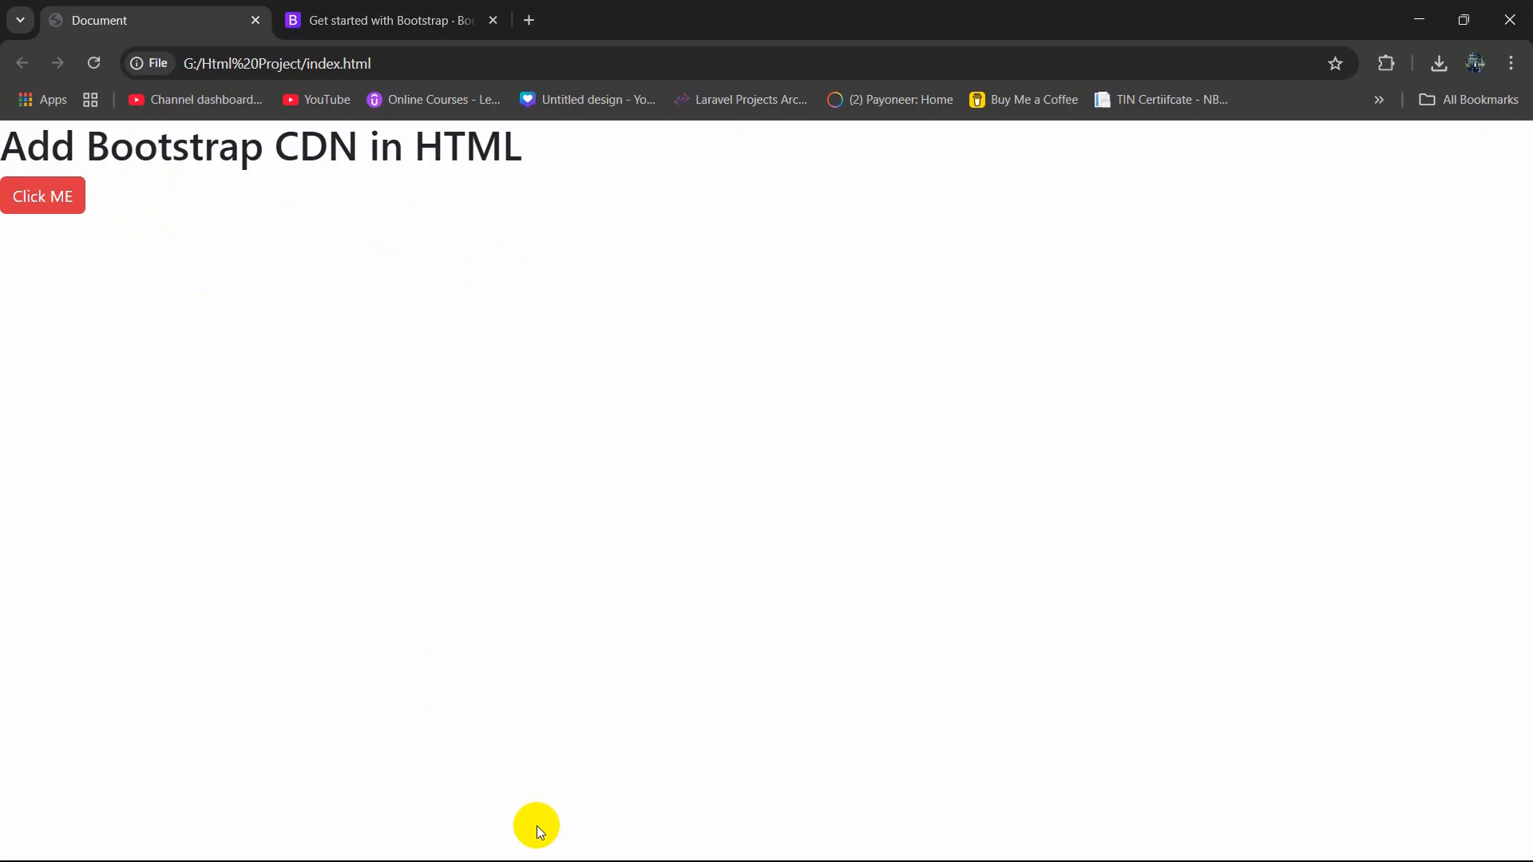
pyautogui.moveTo(535, 836)
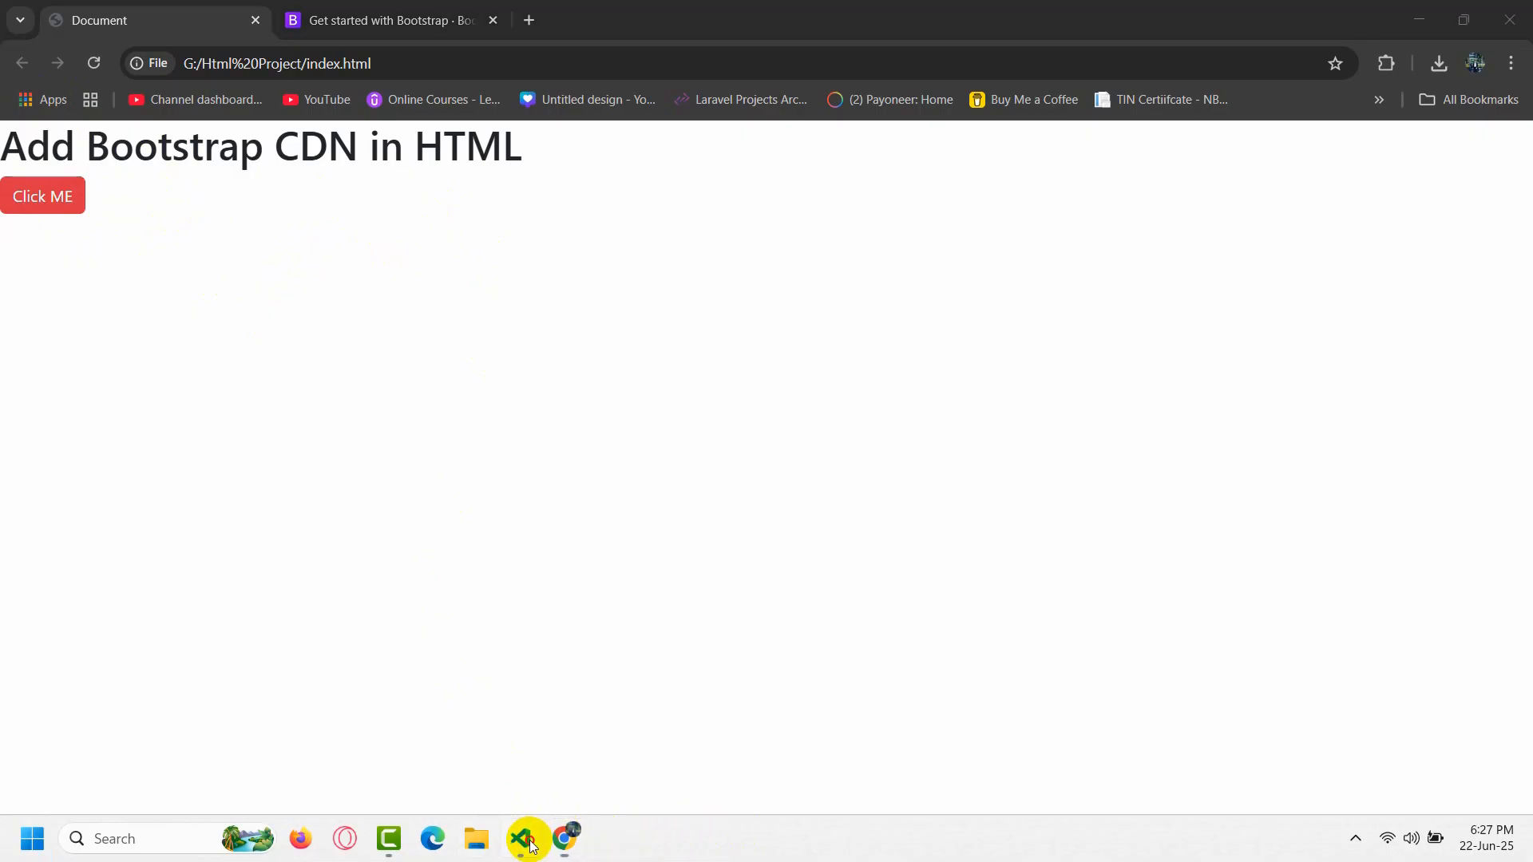
pyautogui.click(528, 839)
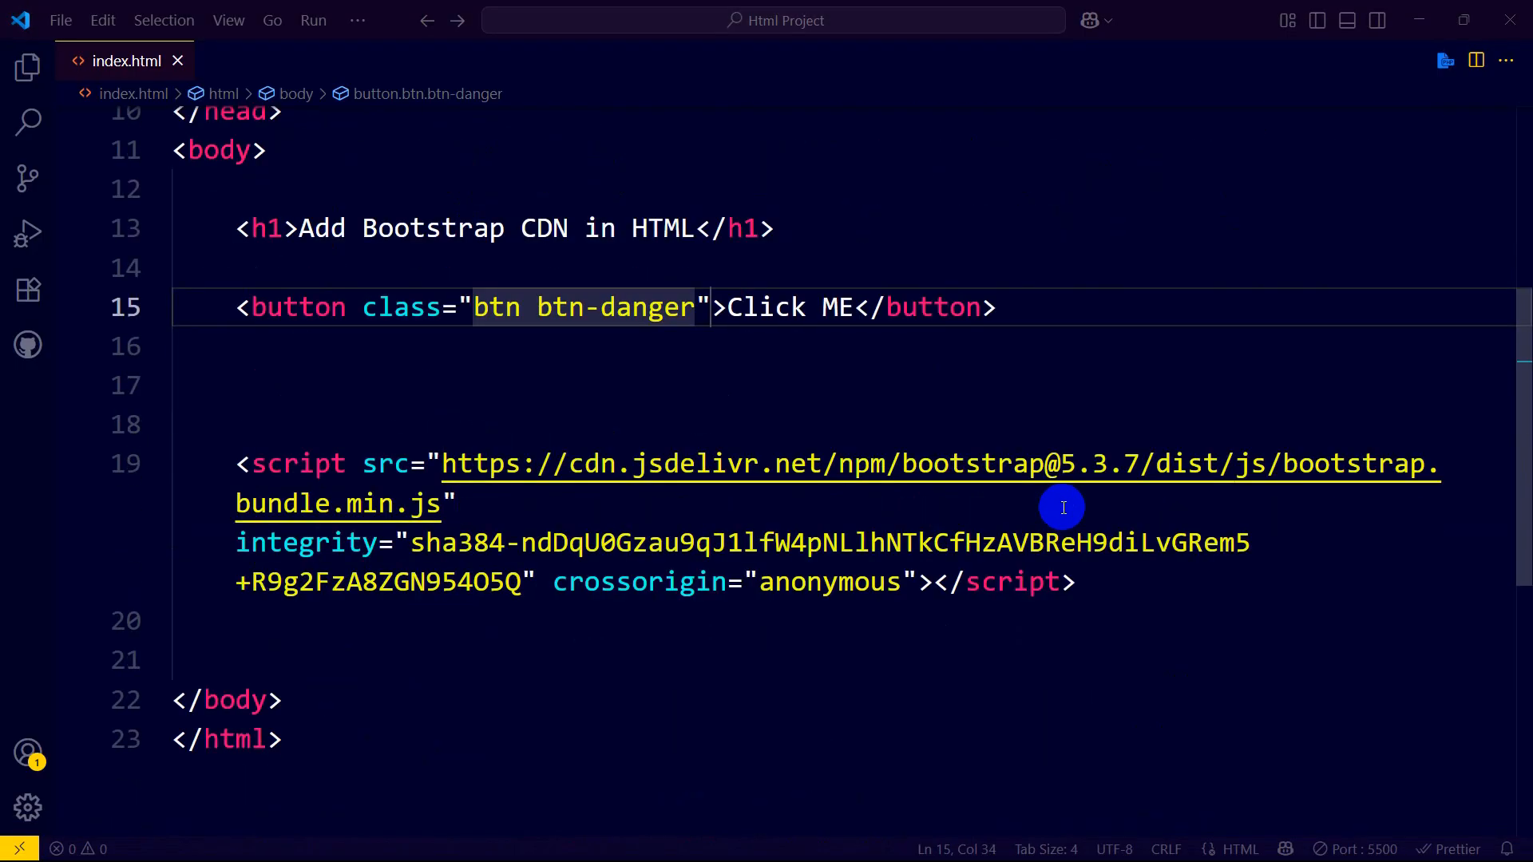